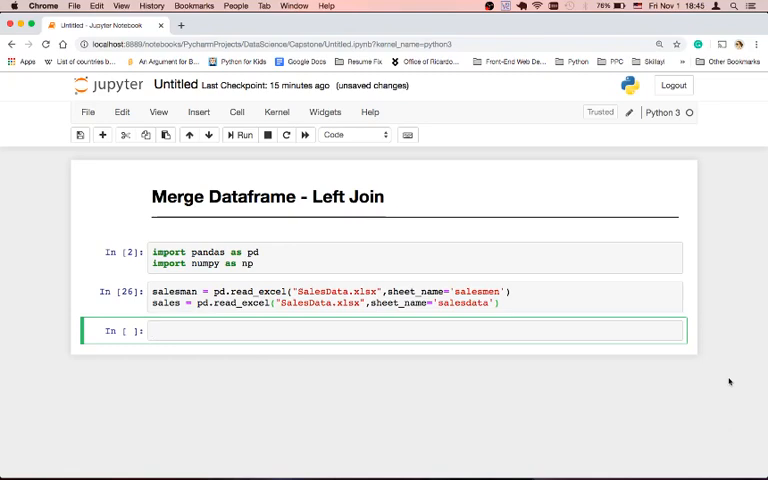
Run salesman.head() in the empty cell to list SalesRep and Region rows.
click(180, 291)
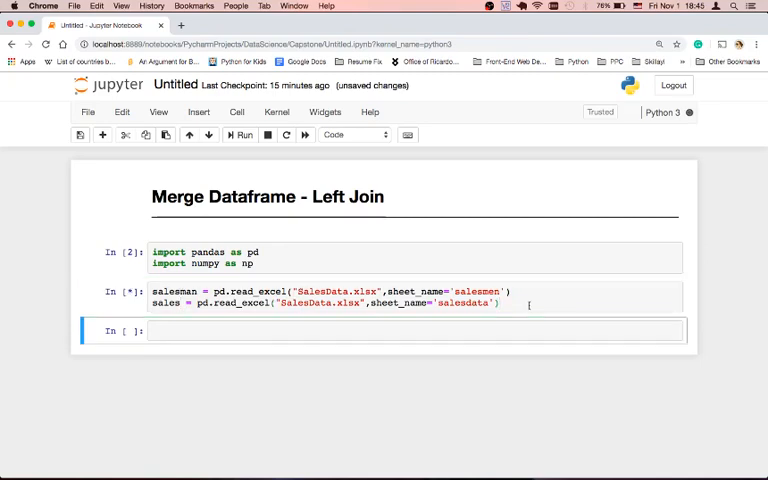
text(s)
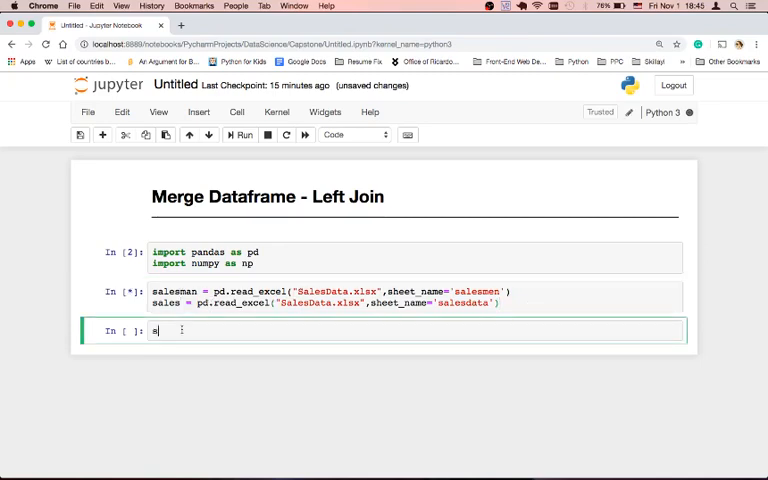
text(alesman.)
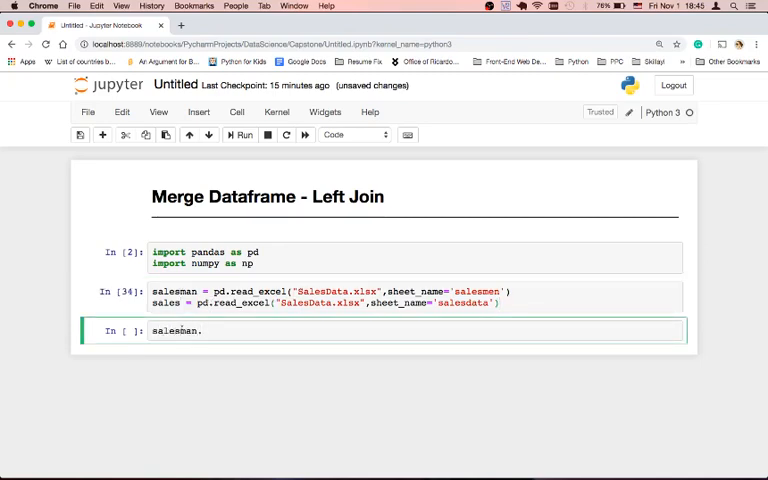
text(head())
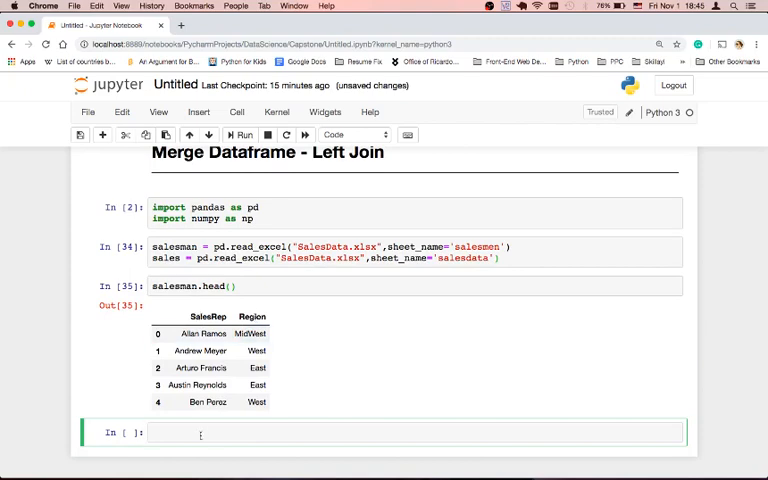
Run sales.head() to show the first rows with Date, Product, Units, Price and Revenue.
text(sales.head()
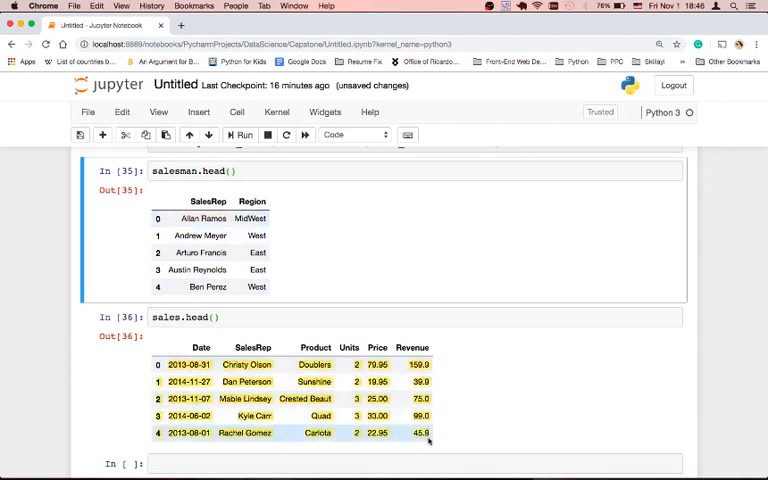
click(223, 318)
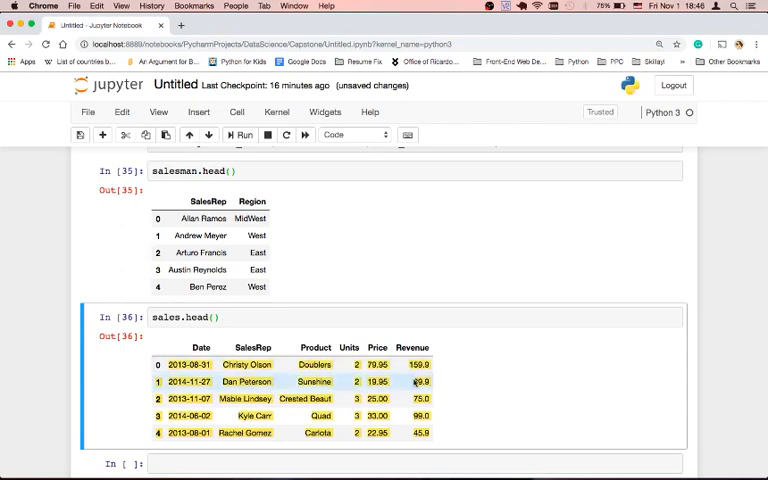
scroll(down, 3)
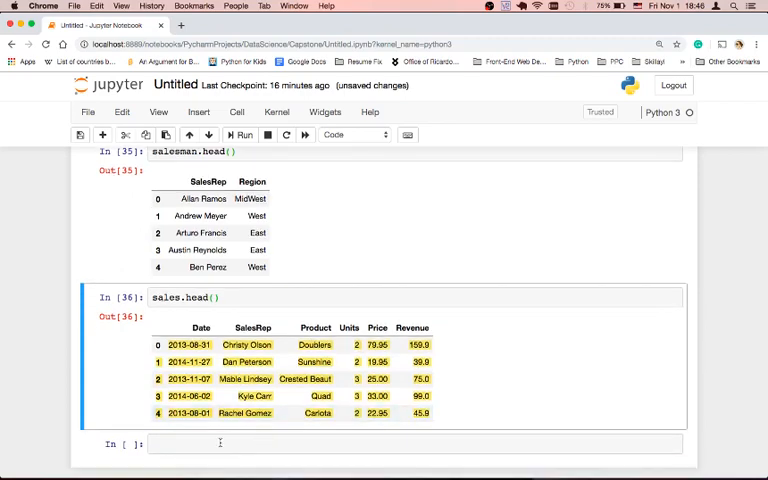
click(400, 444)
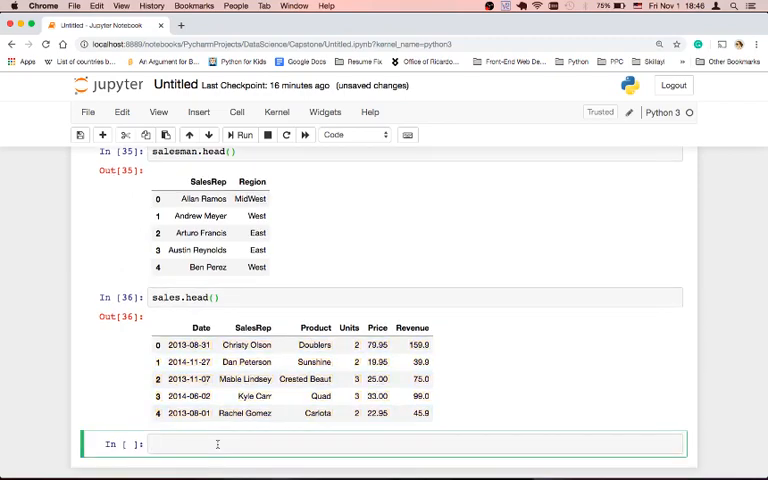
Type data = pd.merge(salesman, sales, how="") into the new cell without running it.
text(data)
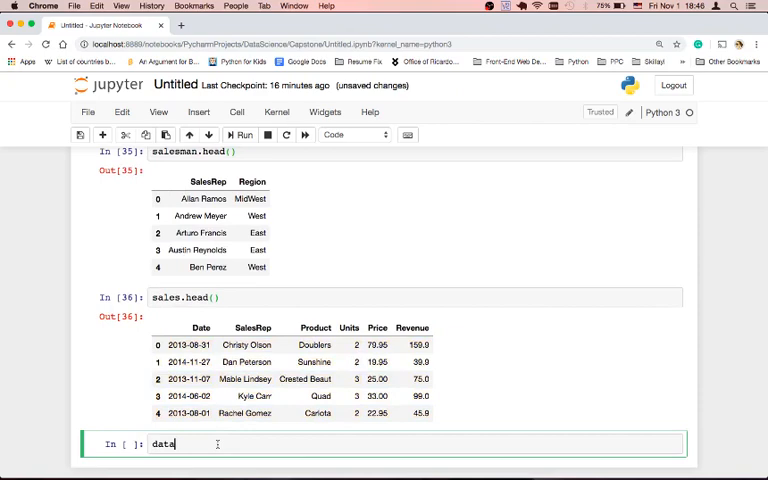
text(= pd.)
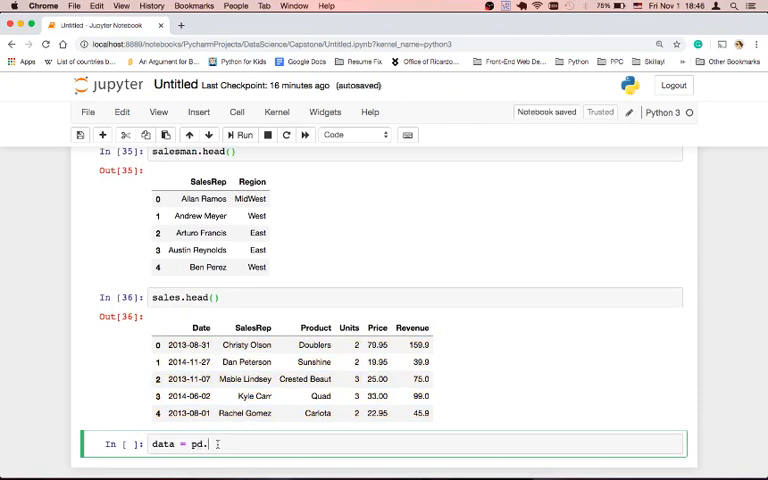
text(merge())
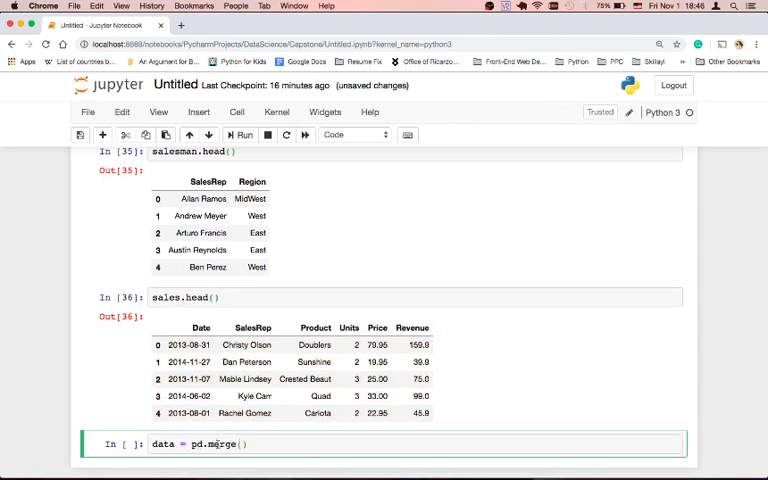
text(salesman,sales)
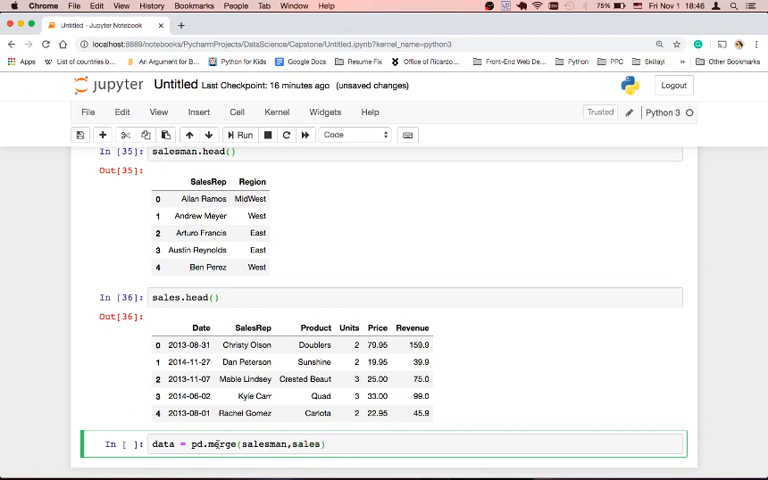
text(,how=)
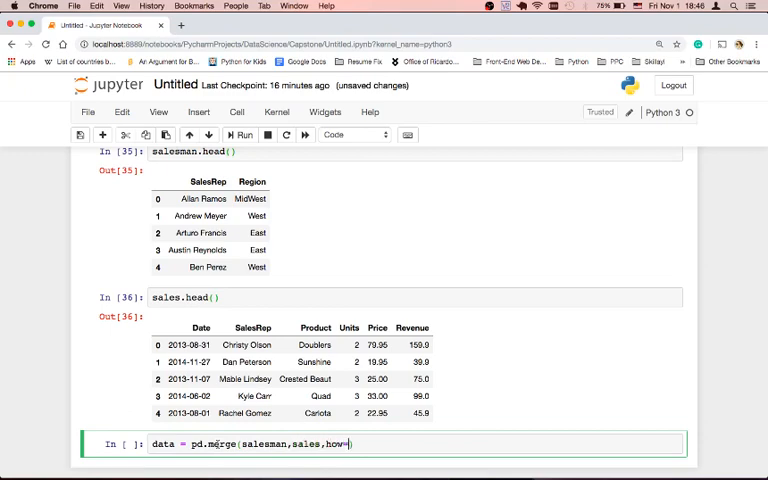
text("")
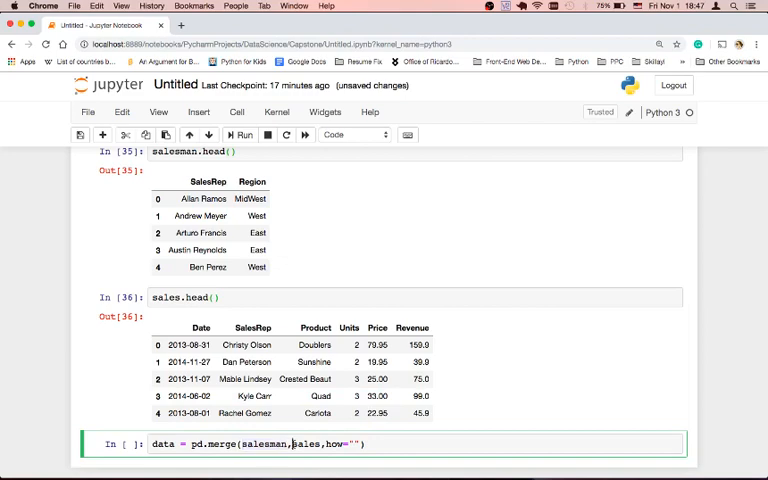
Complete the merge with how="left" and on="SalesRep", then run the cell.
double_click(305, 444)
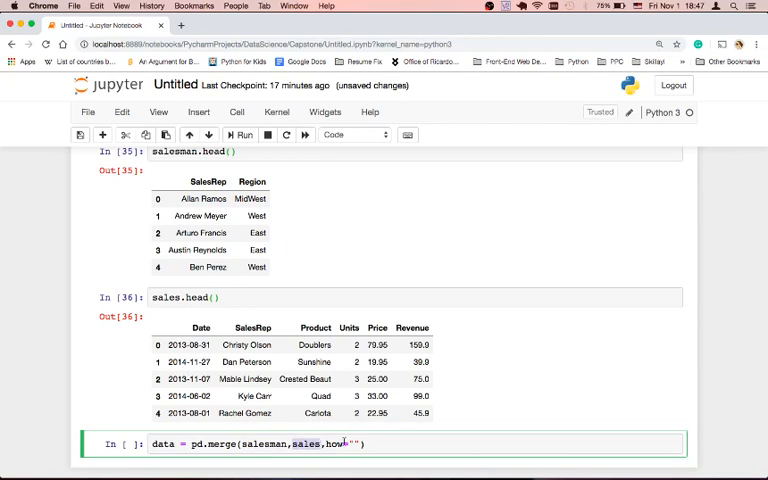
text(left)
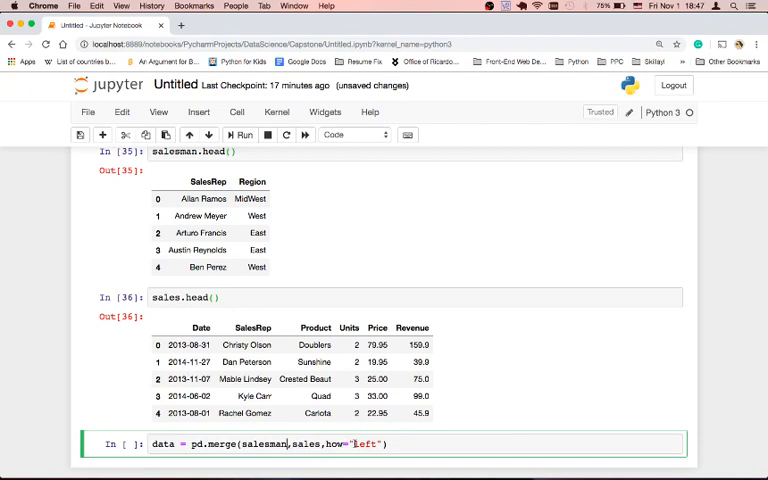
double_click(263, 444)
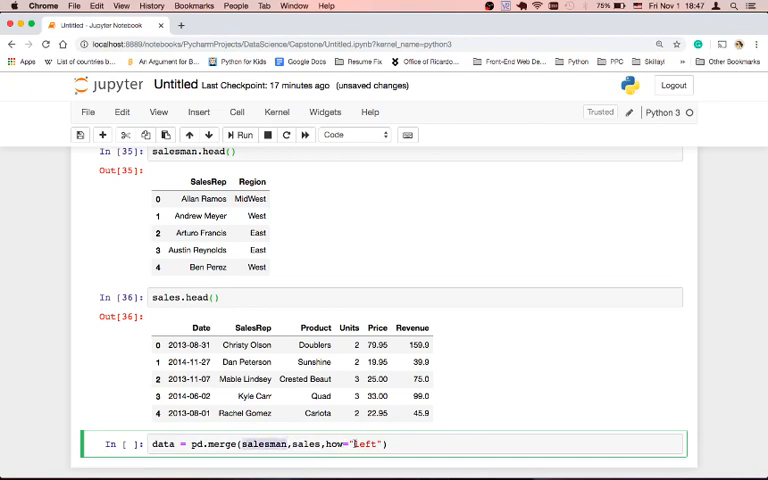
double_click(305, 444)
text(,)
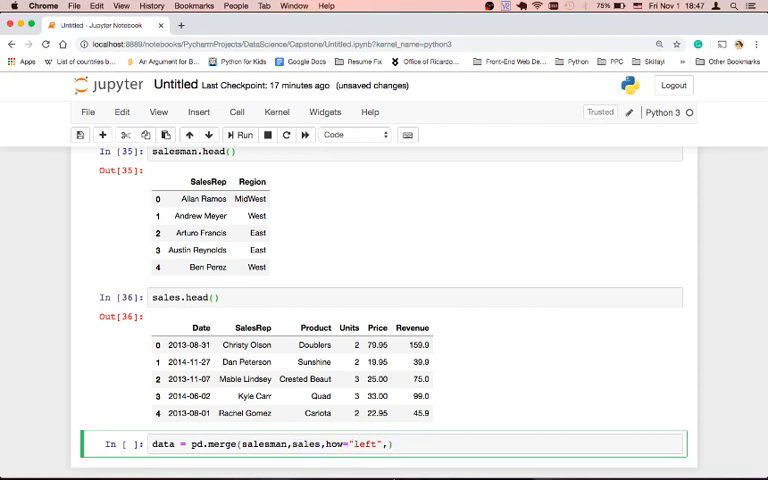
text(on=")
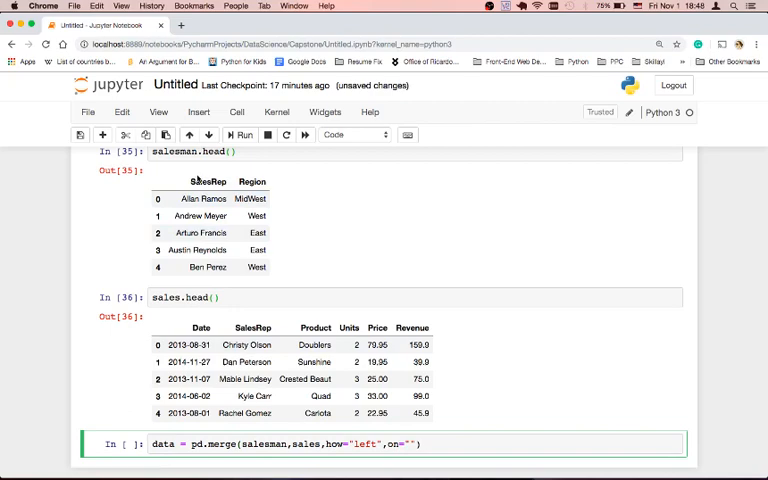
text(SalesRep)
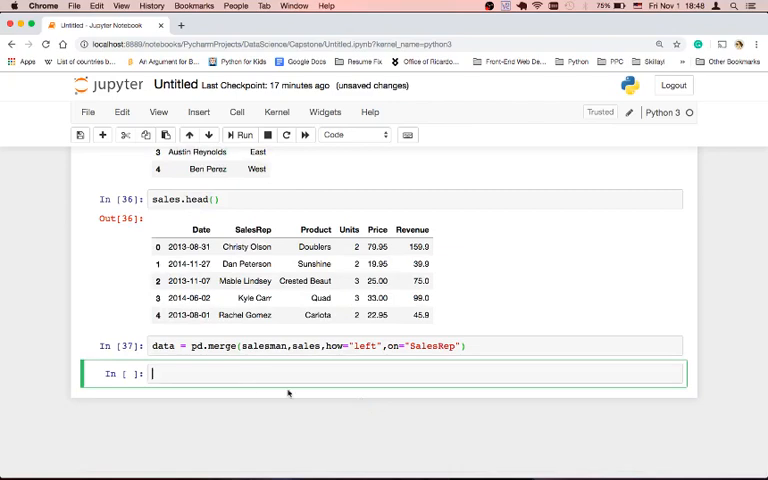
Run data.head() and highlight the SalesRep name in the first merged row.
text(data.head()
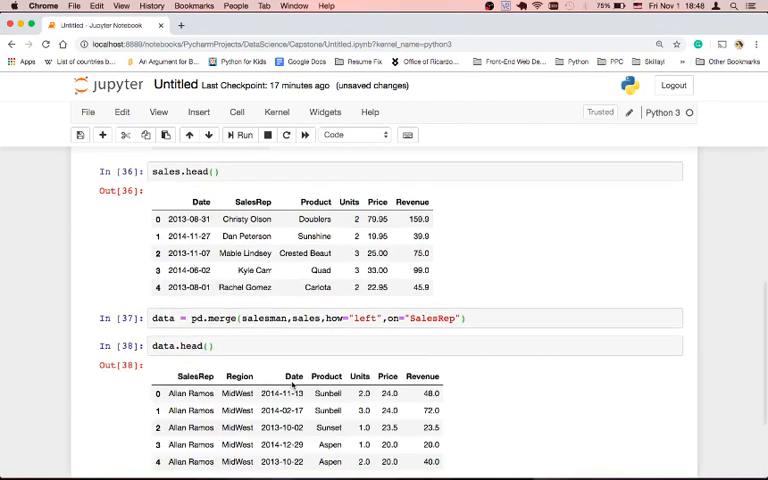
scroll(down, 3)
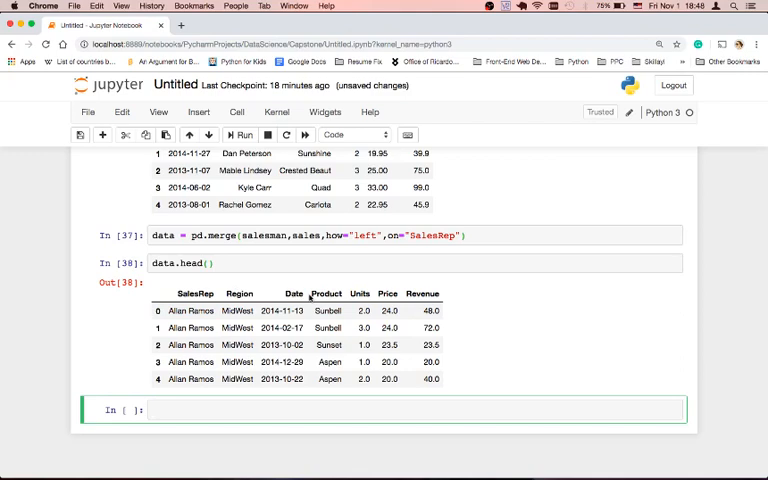
click(190, 311)
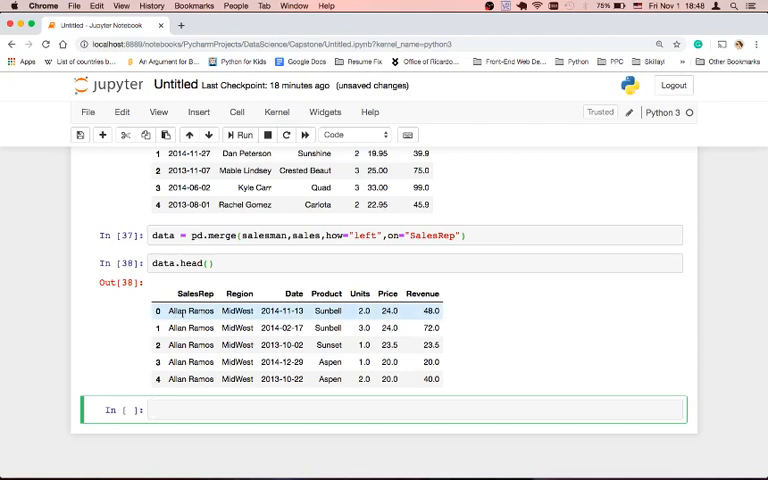
double_click(189, 311)
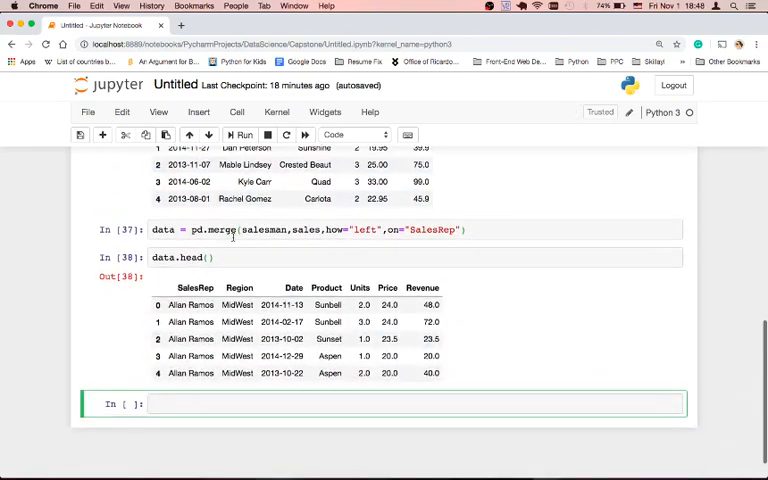
Run data.isnull().sum() and highlight the Date column's missing-value count of one.
text(data.)
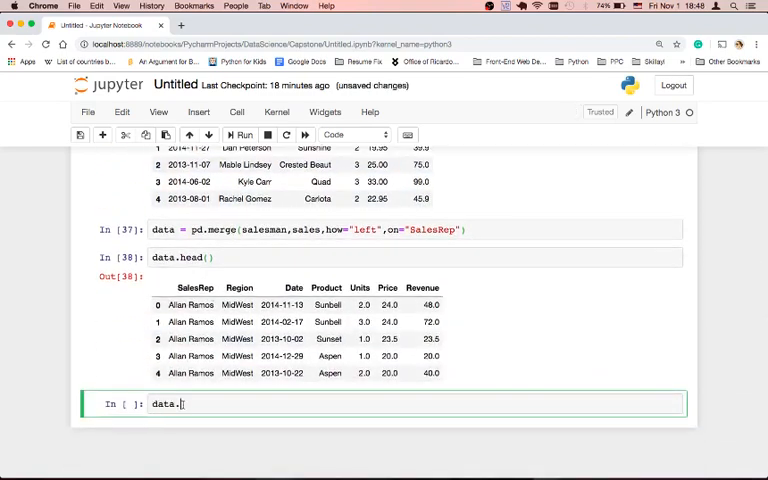
text(isnull())
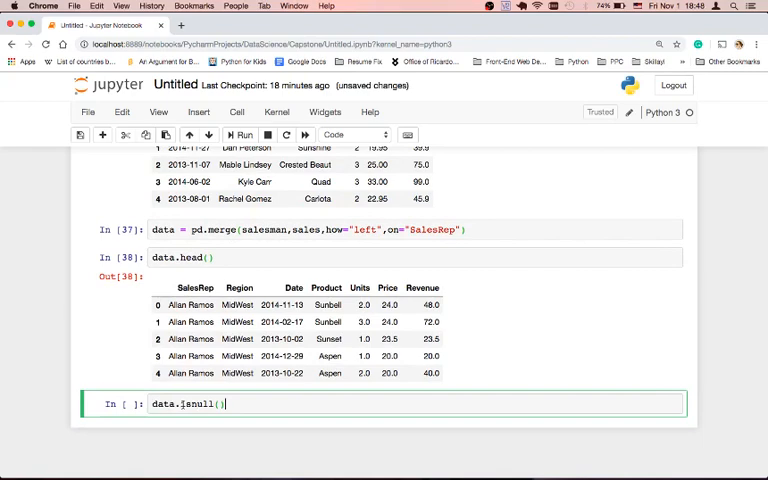
text(.sum())
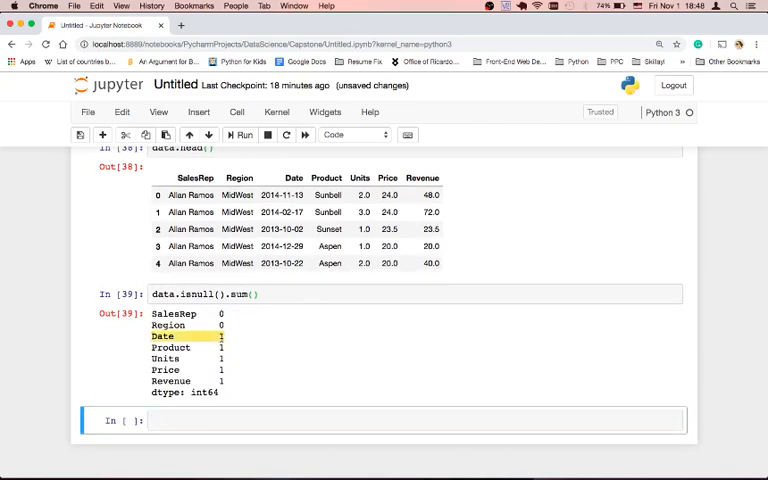
drag(151, 336, 220, 381)
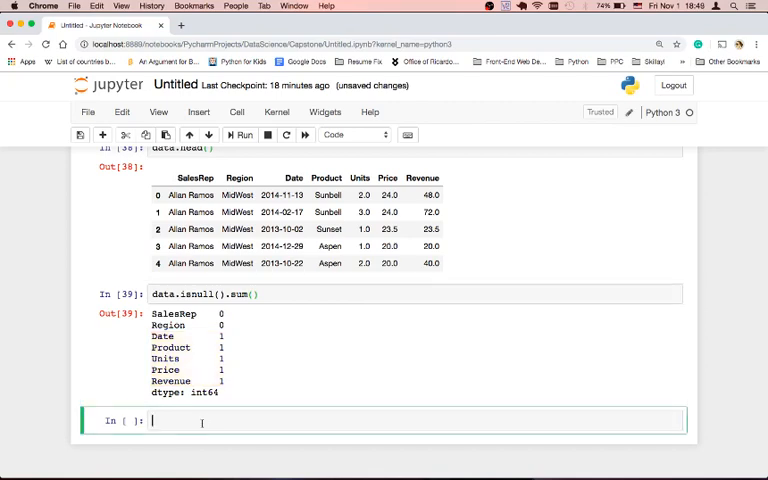
Run data[data["Date"].isnull()] and highlight the South rep with no sales.
text(data)
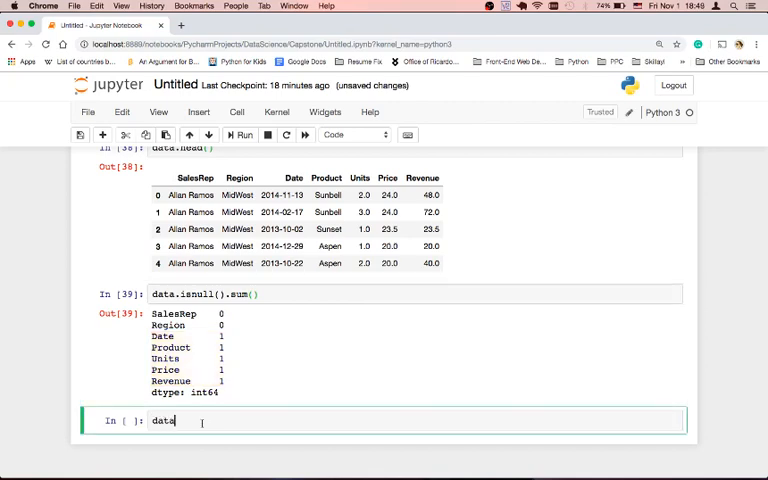
text([data[')
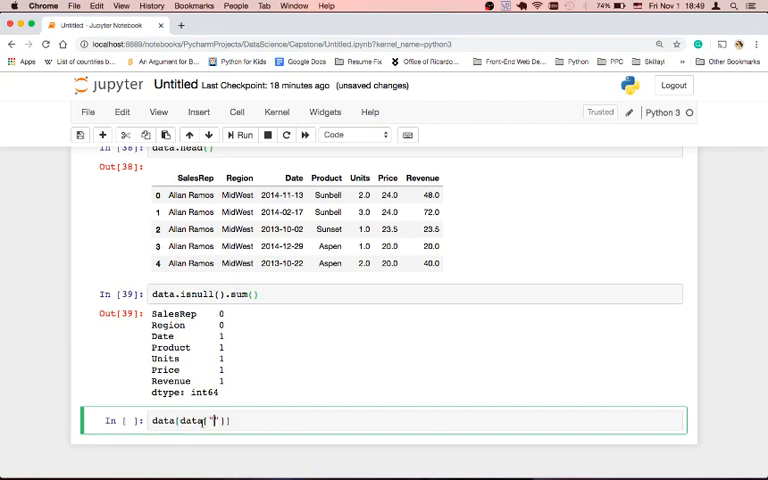
text(Dat)
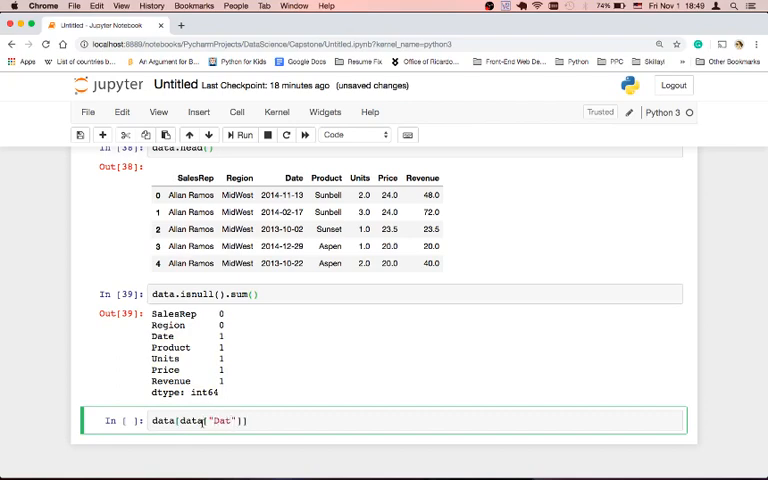
text(e)
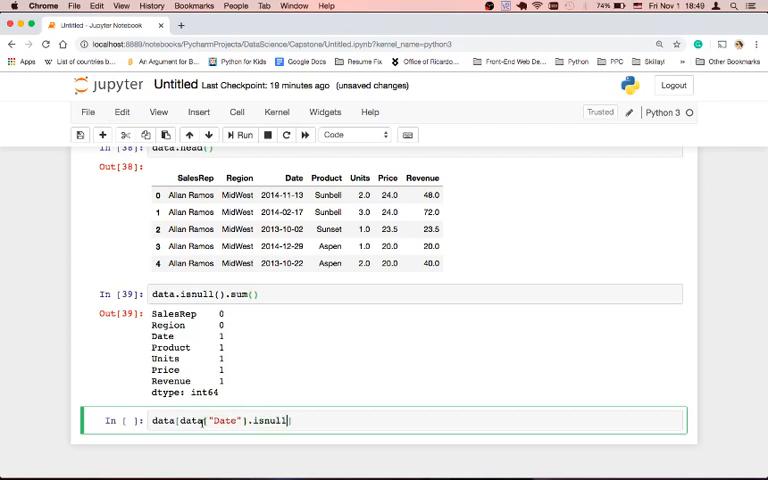
text(())
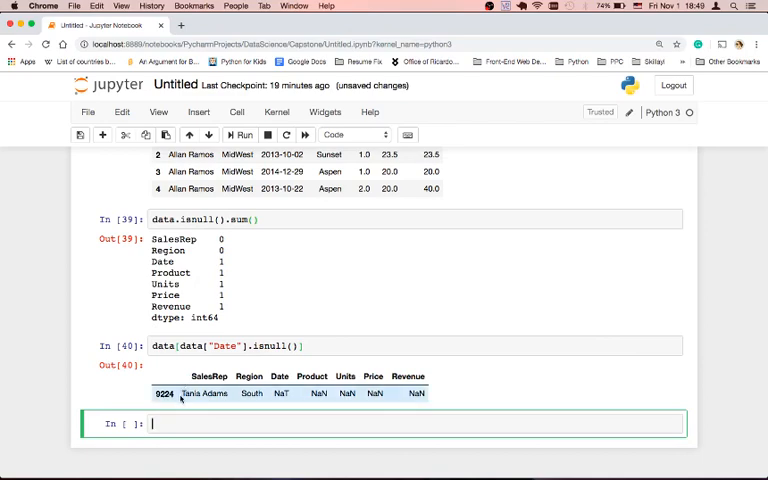
double_click(203, 393)
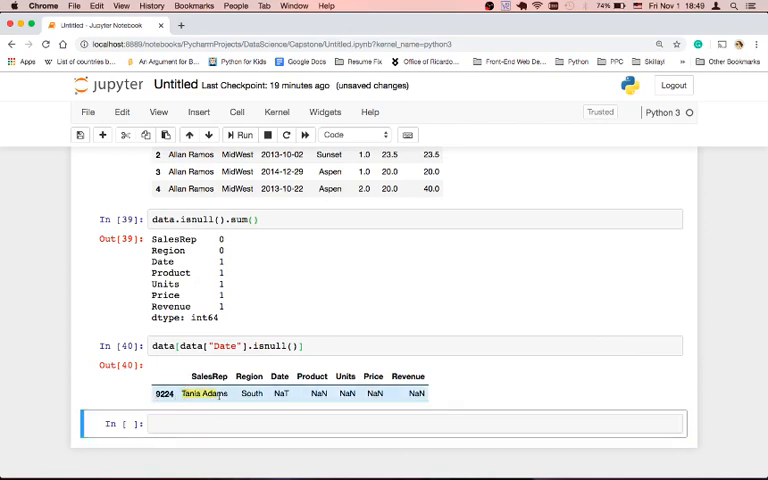